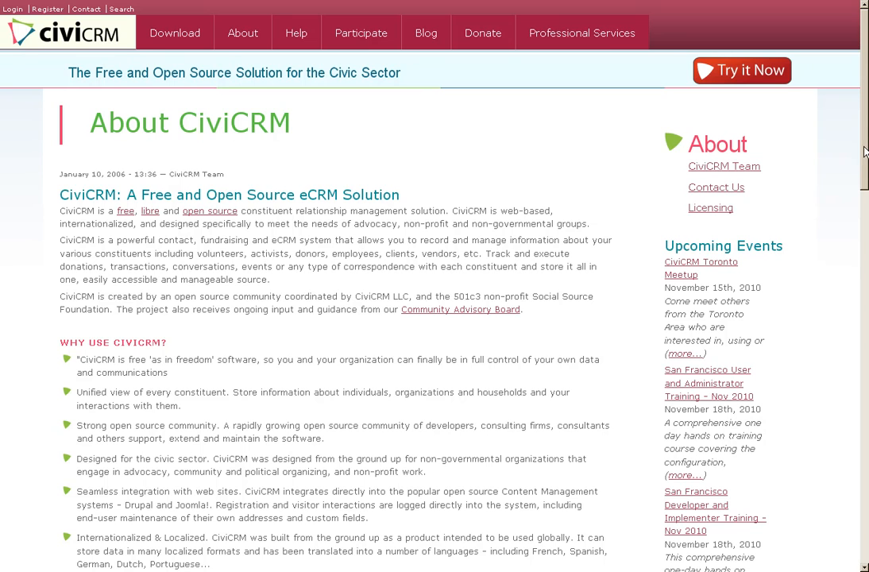
# Browse the Affiliate Membership and Board Leadership registration pages, then the Upstream Public Health Donate page.
pyautogui.scroll(-3)
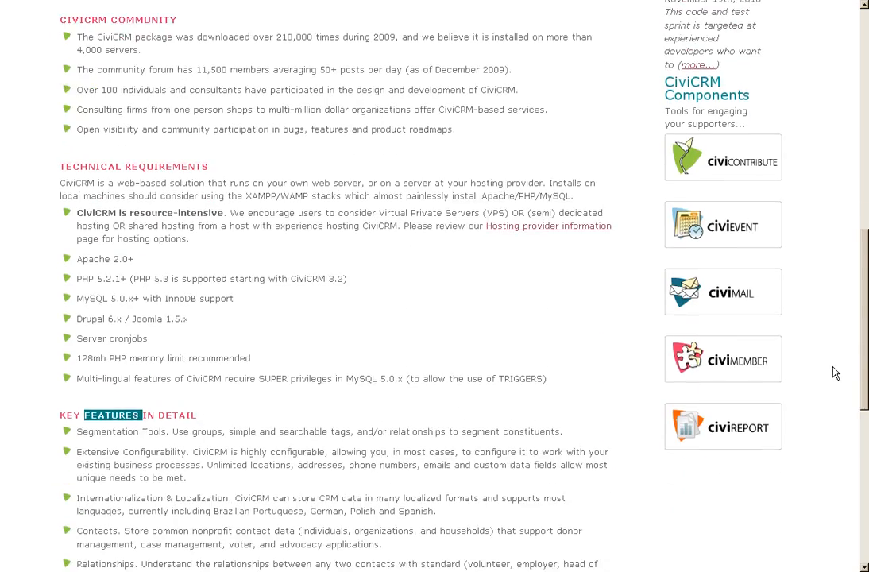
pyautogui.scroll(-3)
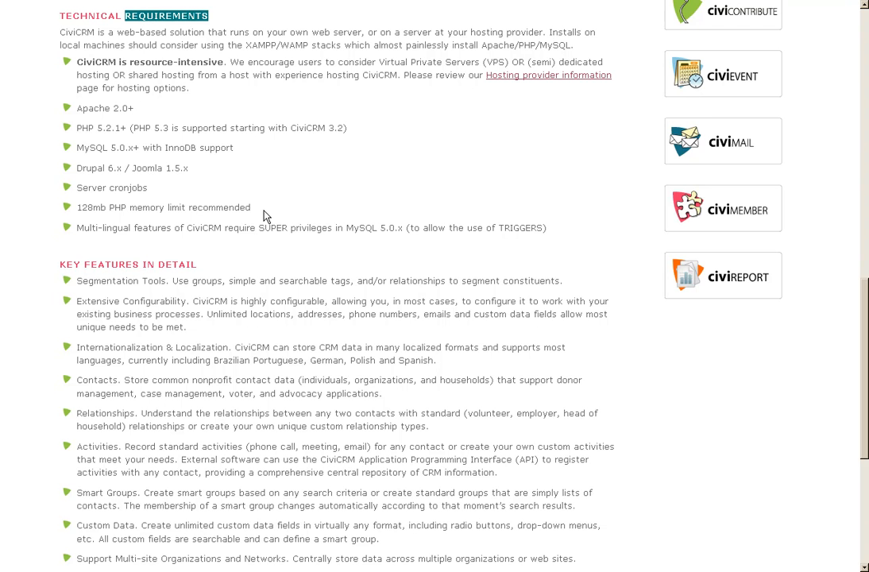
pyautogui.moveTo(230, 245)
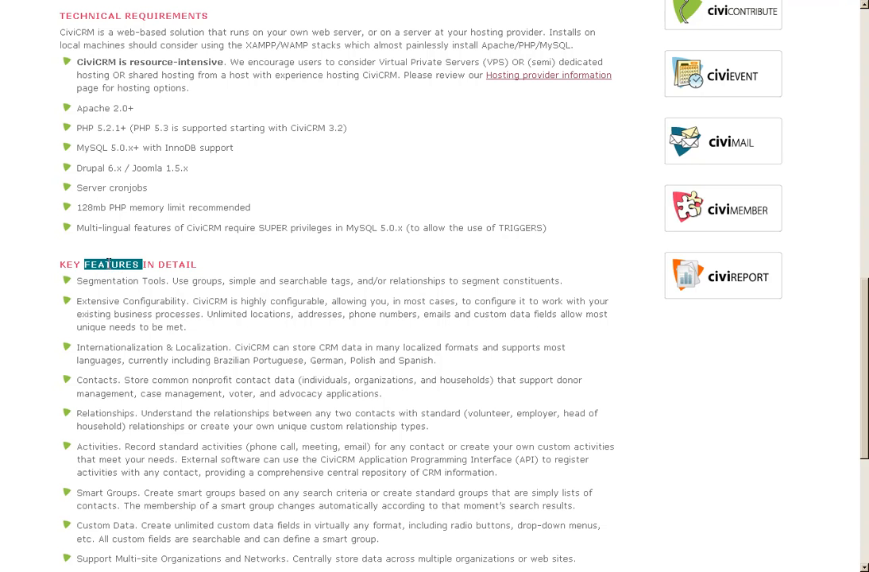
pyautogui.click(241, 32)
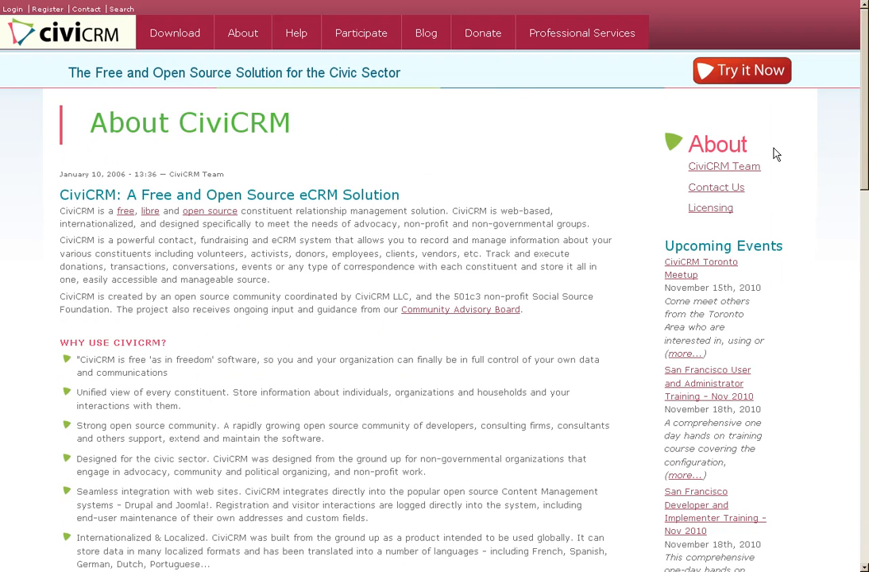
pyautogui.moveTo(522, 183)
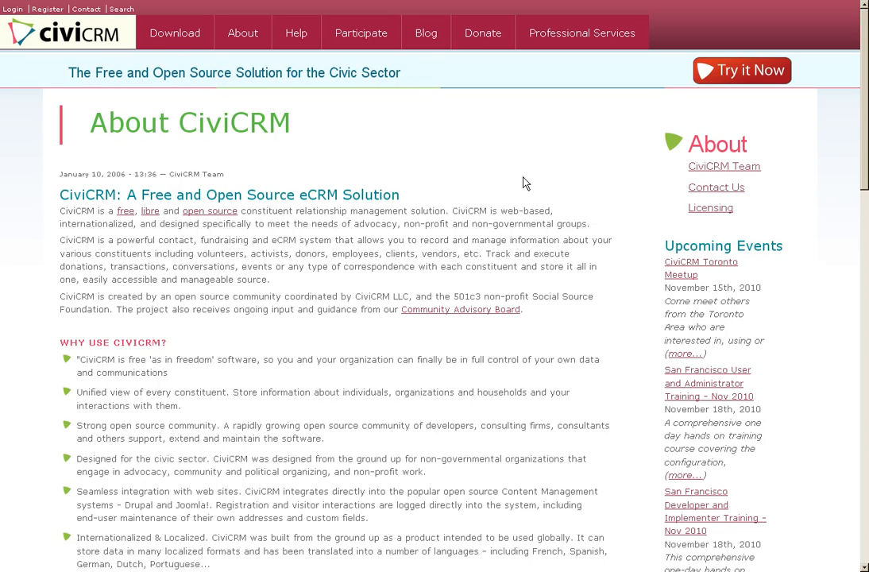
pyautogui.moveTo(524, 139)
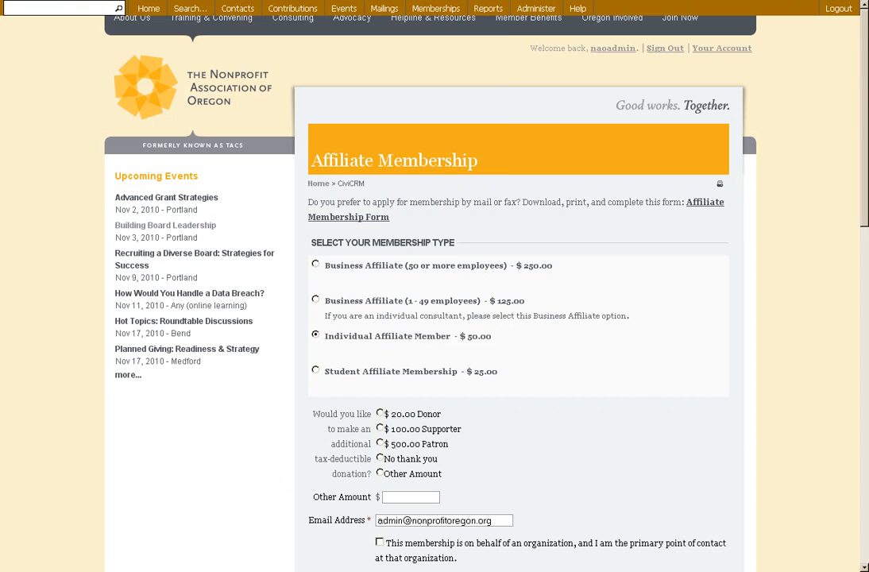
pyautogui.moveTo(627, 251)
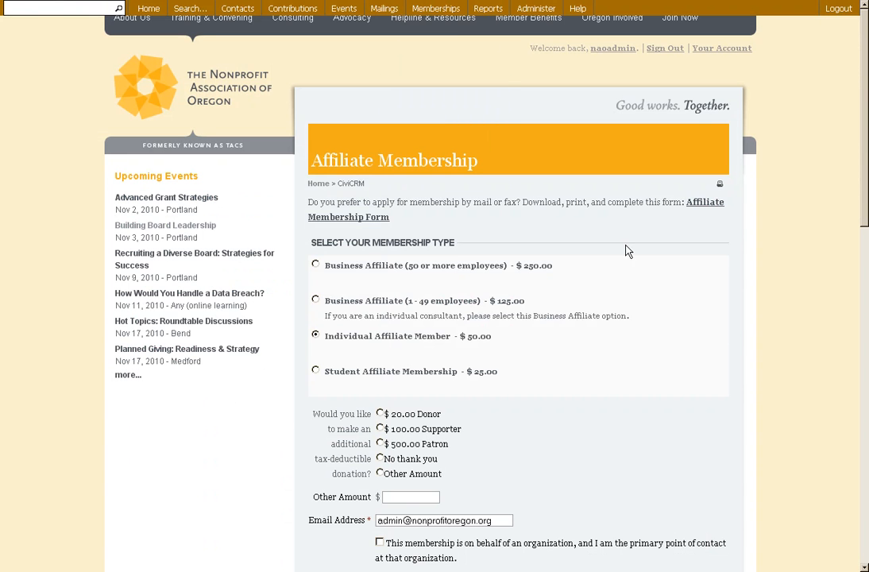
pyautogui.scroll(-3)
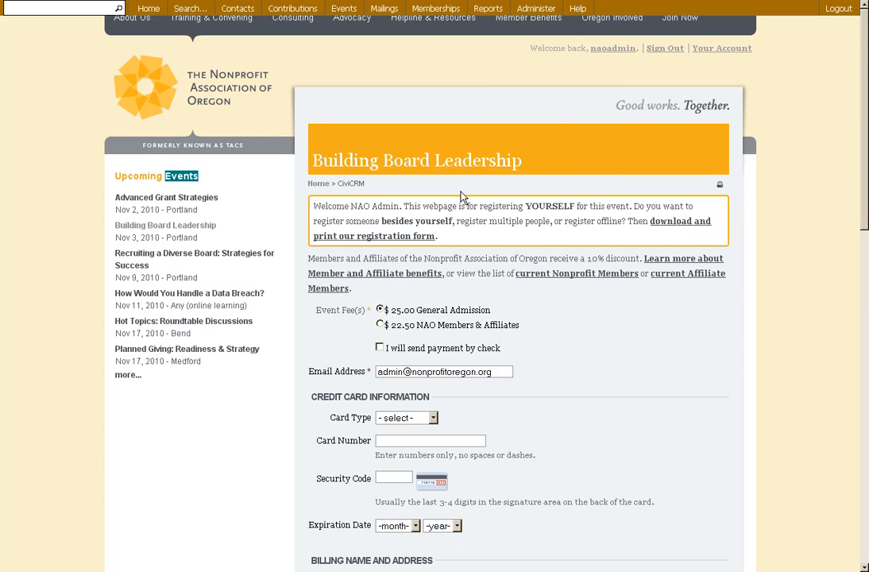
pyautogui.scroll(-3)
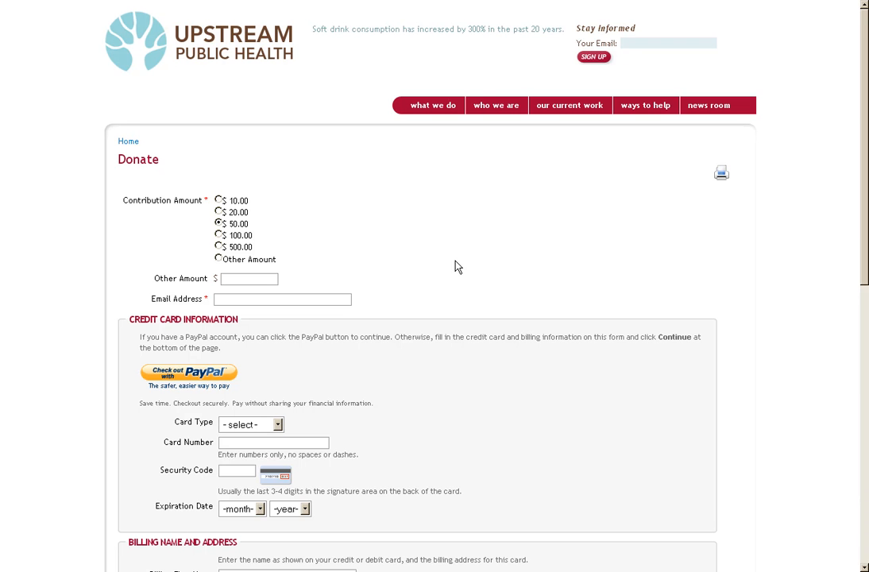
pyautogui.moveTo(443, 213)
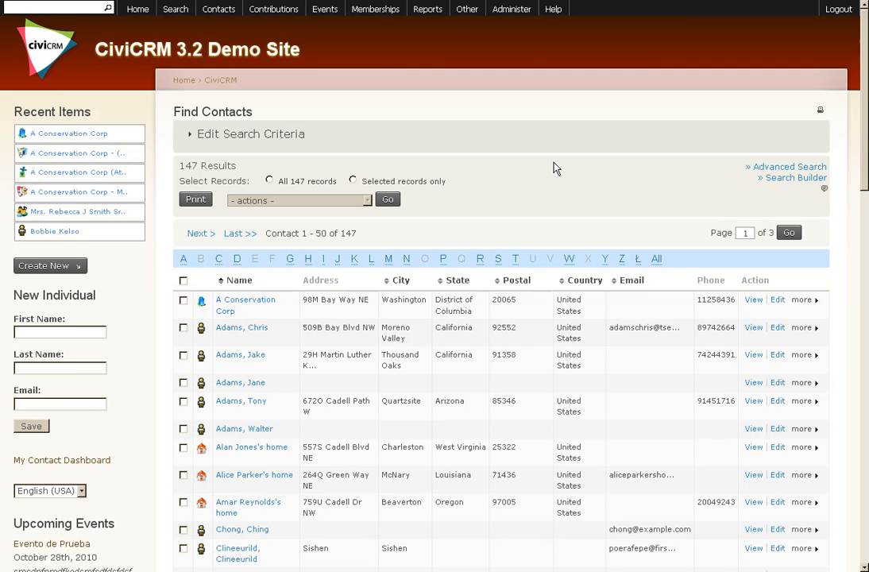
pyautogui.moveTo(547, 162)
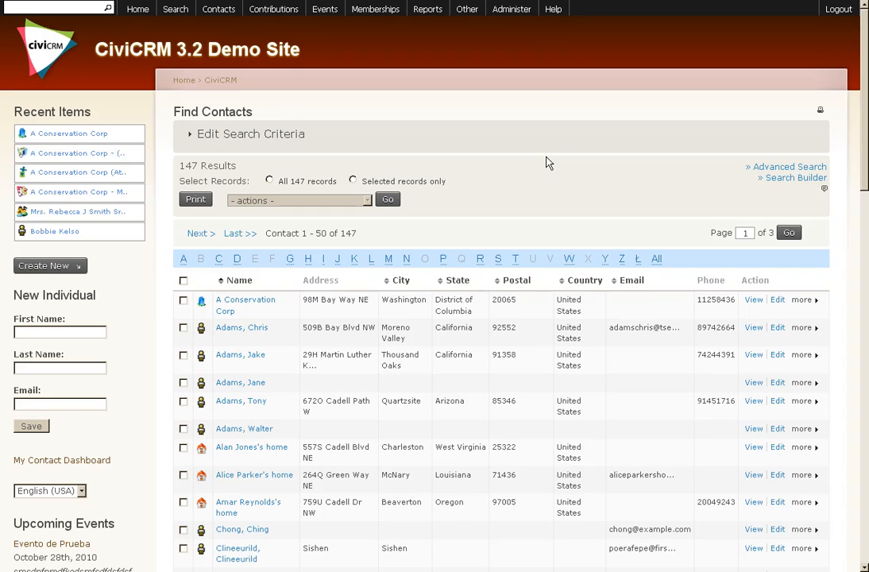
# Review A Conservation Corp's Contributions, Memberships, Events and Relationships records from Find Contacts.
pyautogui.scroll(-3)
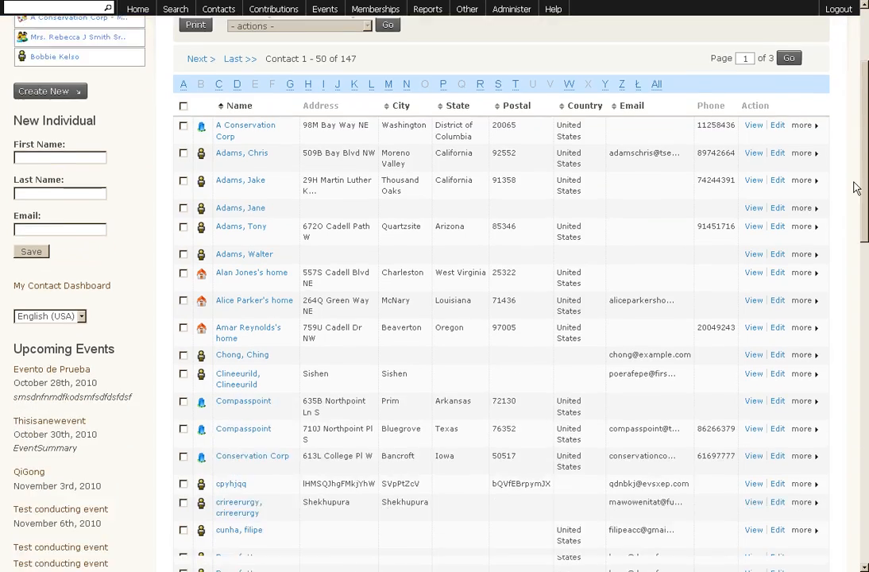
pyautogui.scroll(-3)
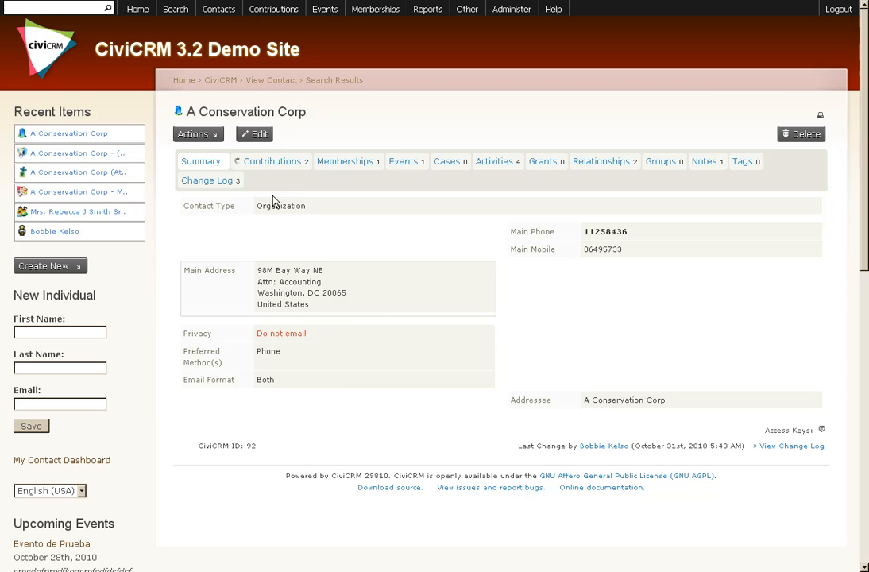
pyautogui.click(262, 162)
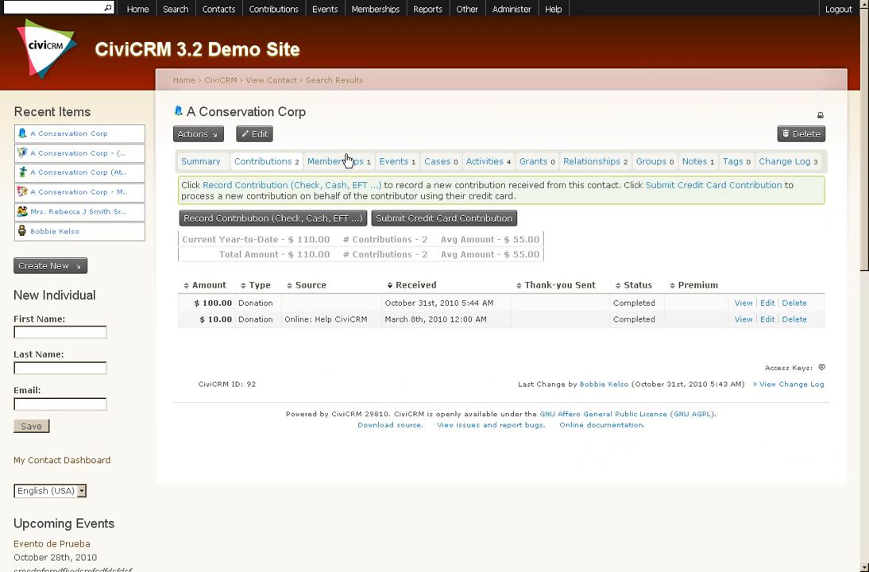
pyautogui.click(334, 162)
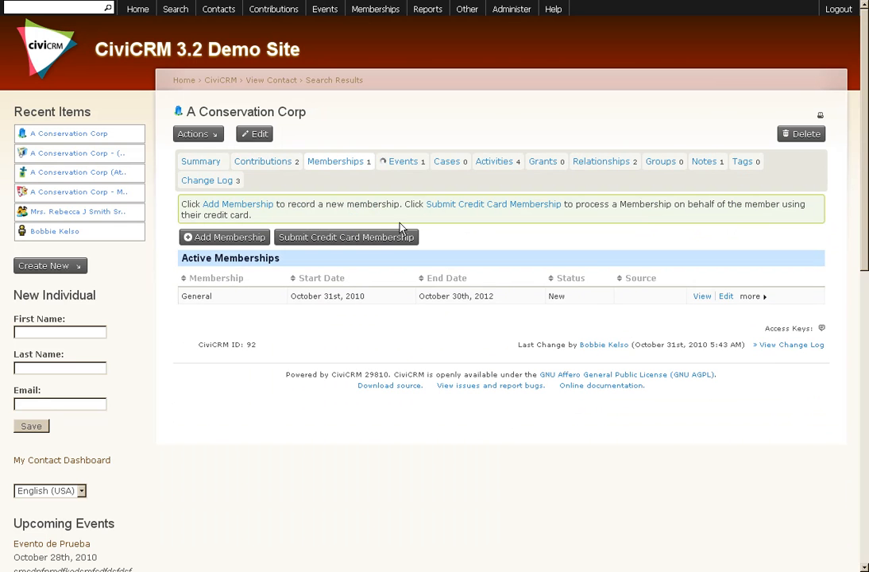
pyautogui.click(403, 162)
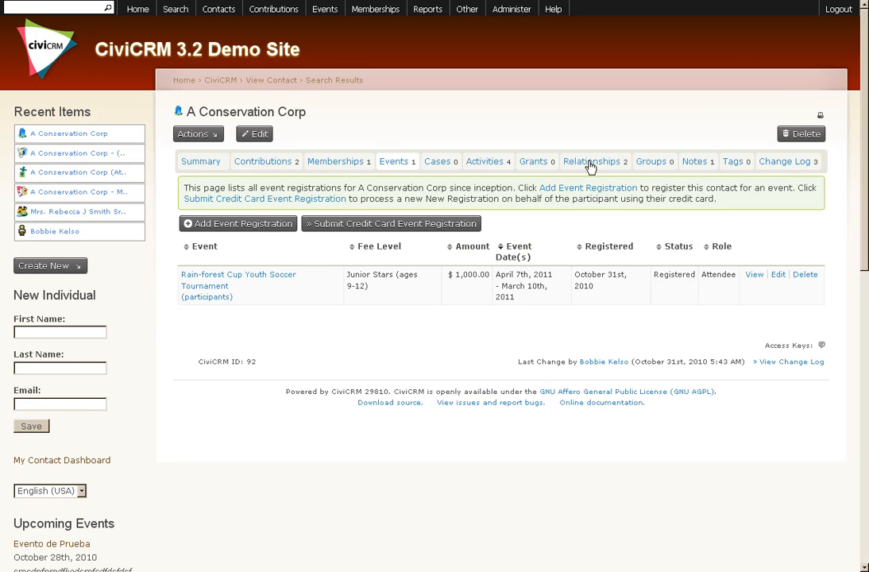
pyautogui.click(591, 162)
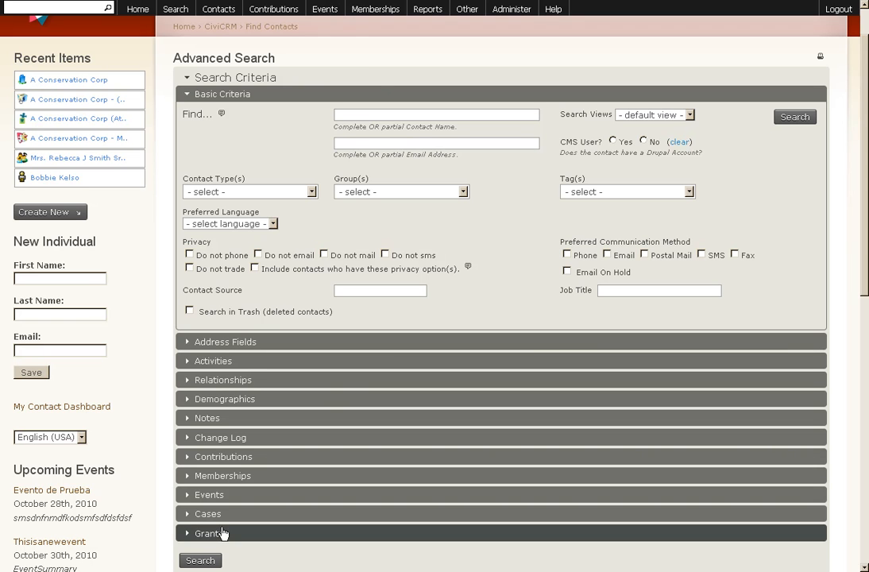
pyautogui.moveTo(241, 458)
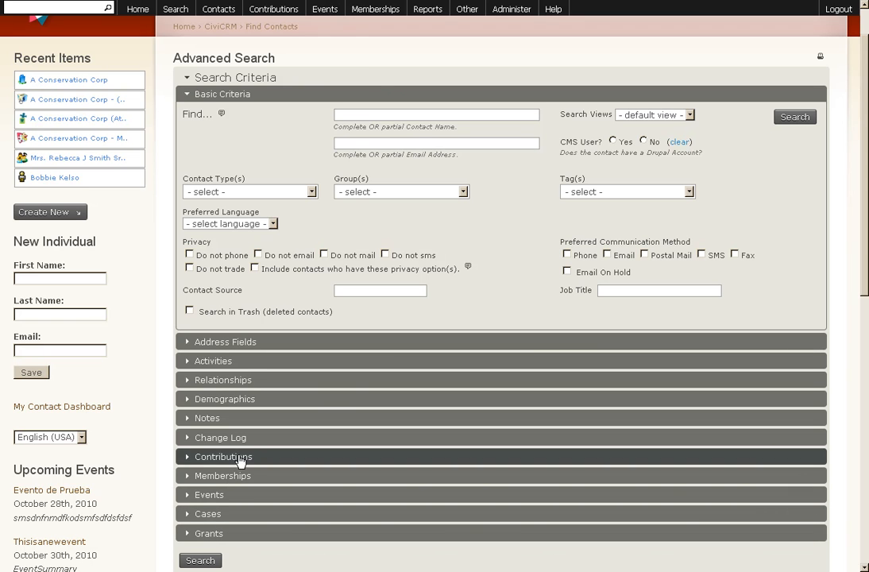
pyautogui.moveTo(262, 368)
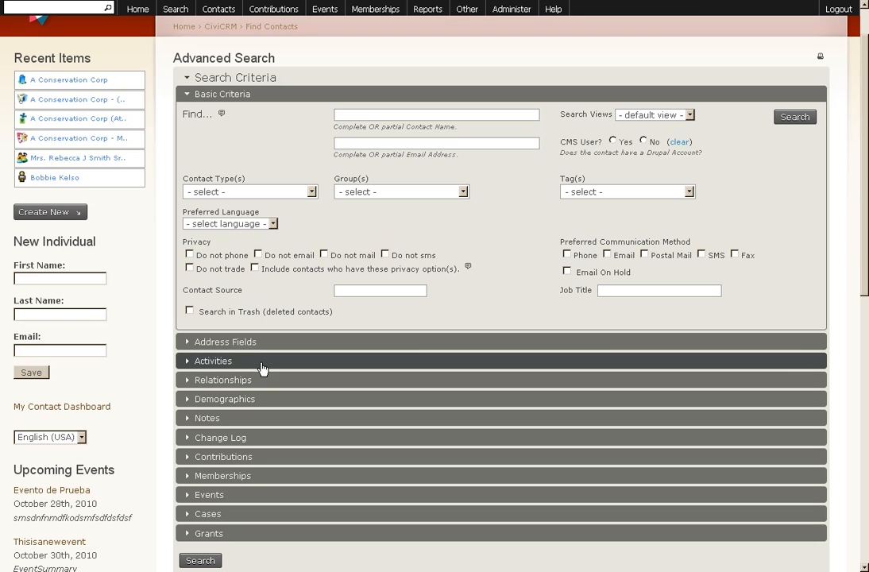
pyautogui.moveTo(255, 362)
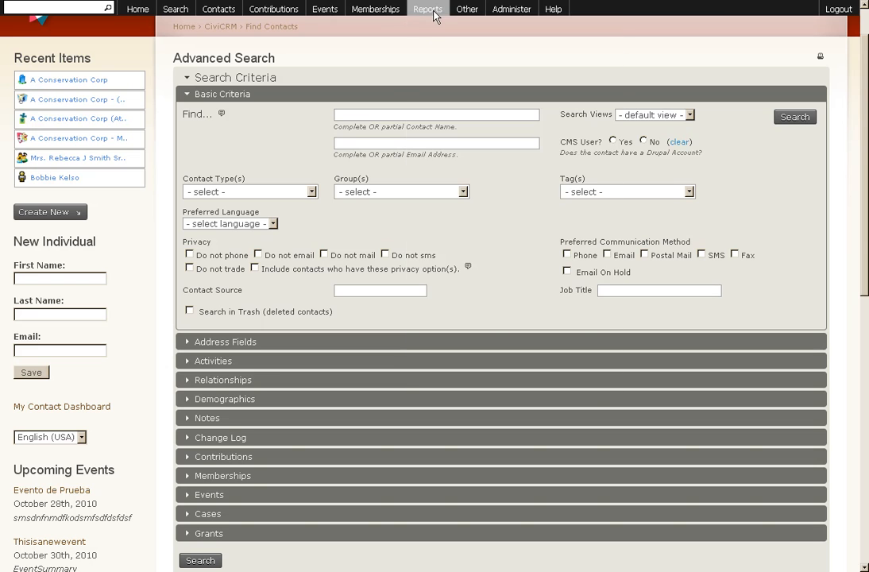
# Show the Reports menu listing available report types over the Advanced Search page.
pyautogui.click(427, 9)
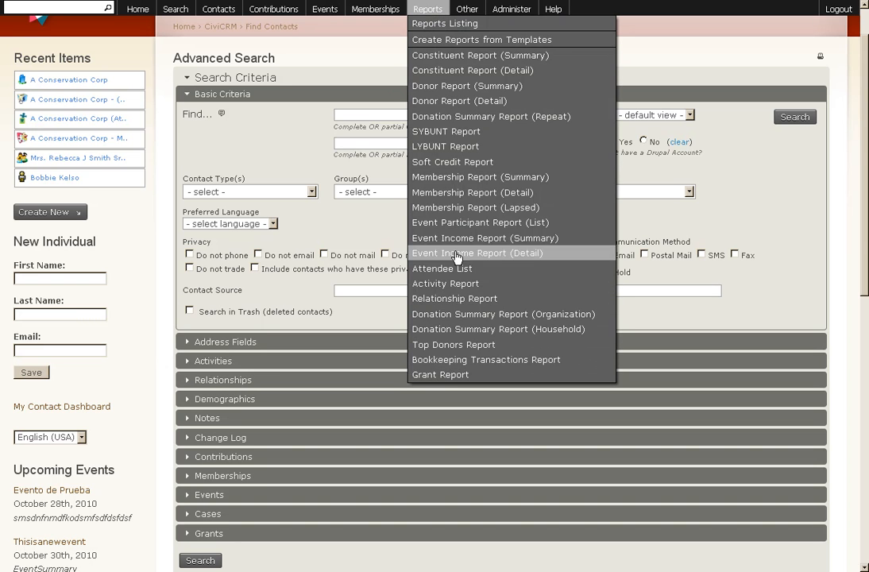
pyautogui.moveTo(464, 54)
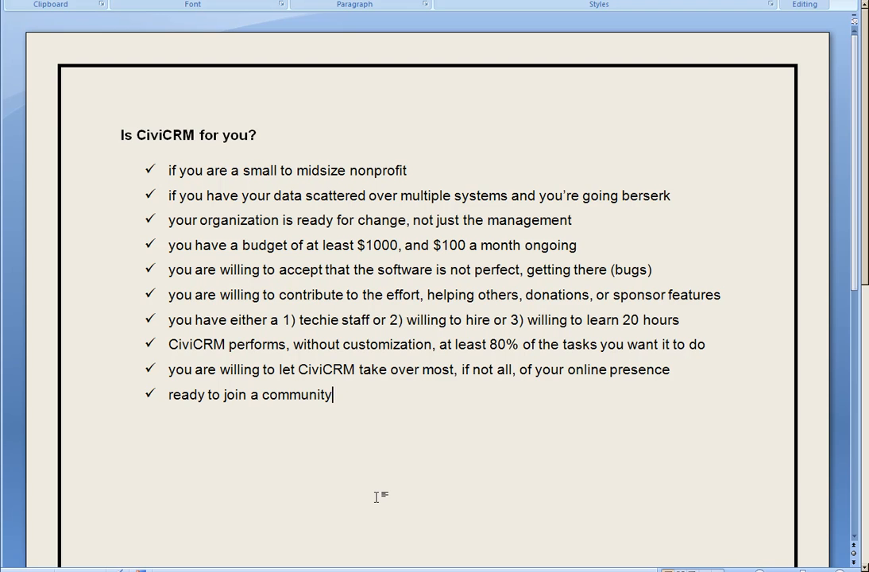
pyautogui.moveTo(352, 474)
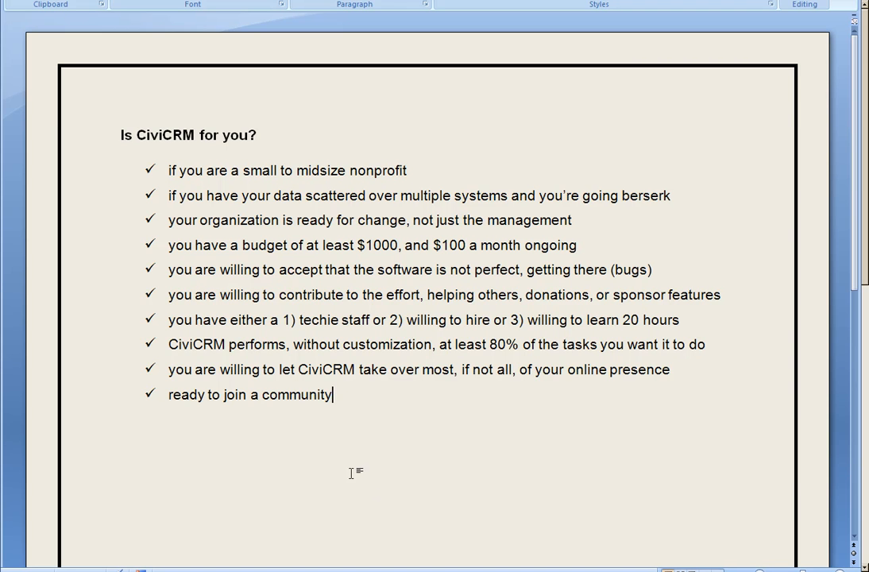
# Highlight key words such as 'community' while walking through the ten ticked checklist criteria.
pyautogui.doubleClick(296, 394)
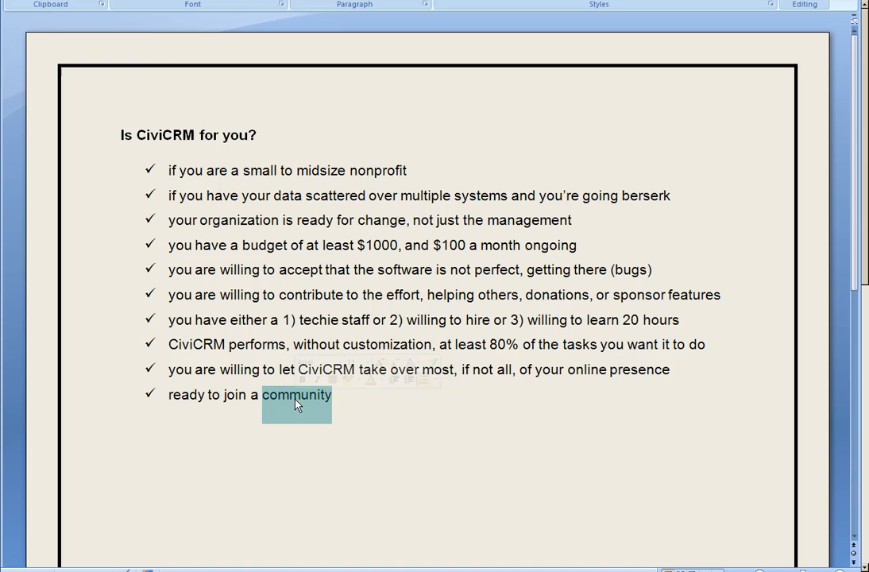
pyautogui.click(295, 394)
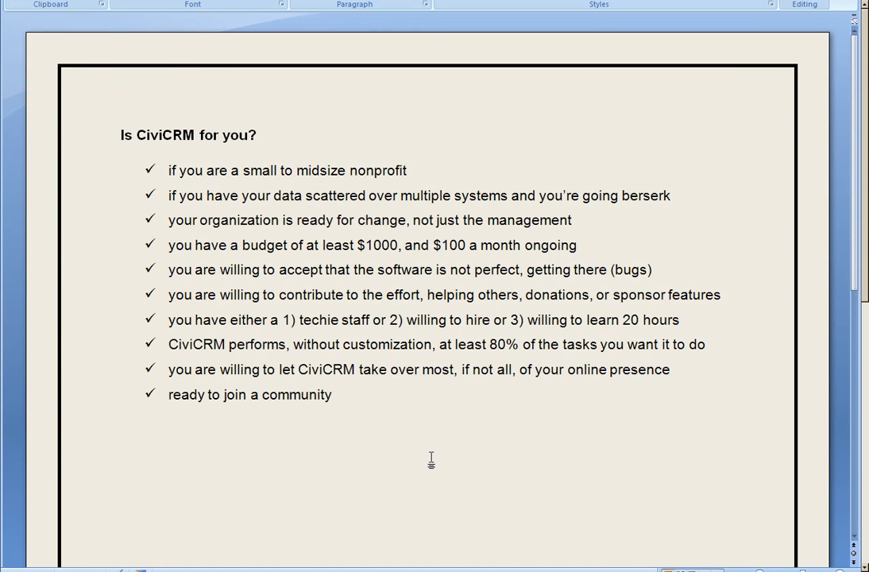
pyautogui.click(332, 394)
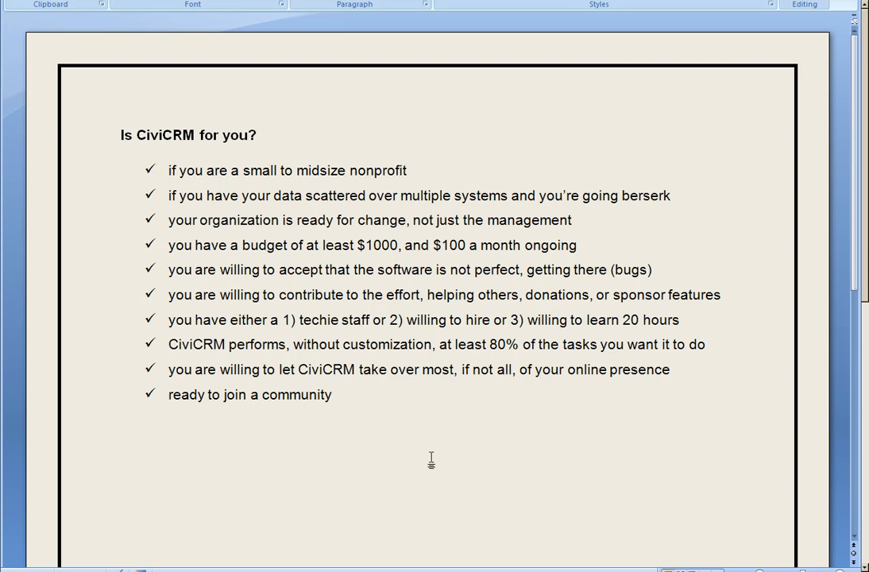
pyautogui.moveTo(451, 461)
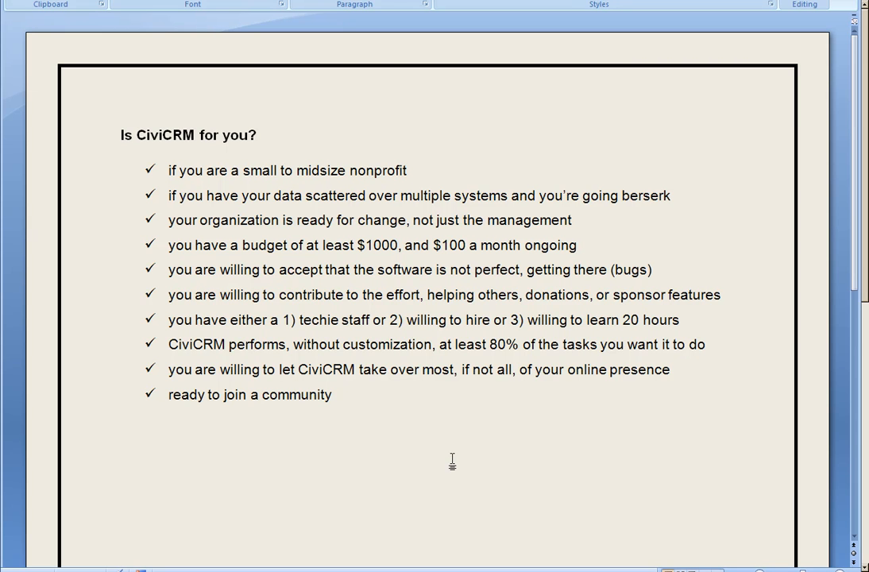
pyautogui.click(334, 394)
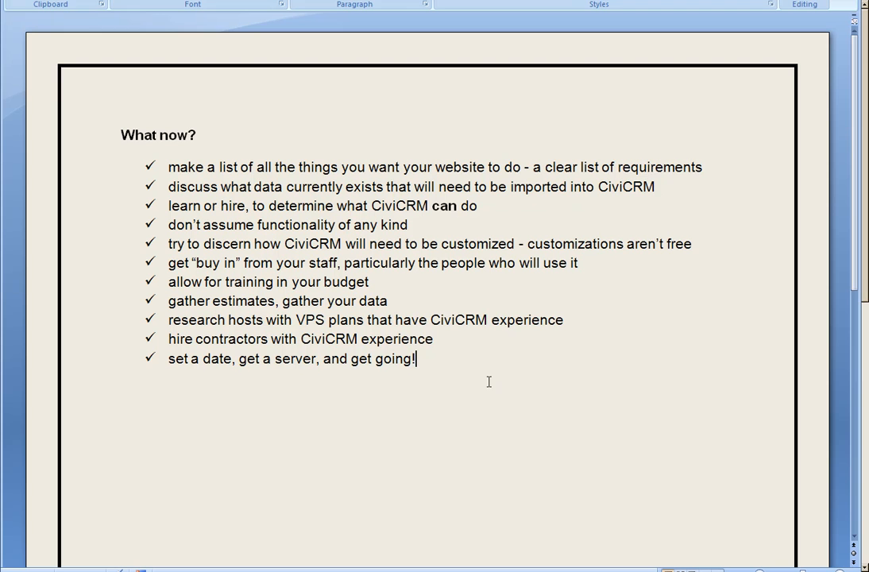
# Highlight 'requirements', 'gather your data', 'server' and 'going' on the next-steps list.
pyautogui.doubleClick(657, 167)
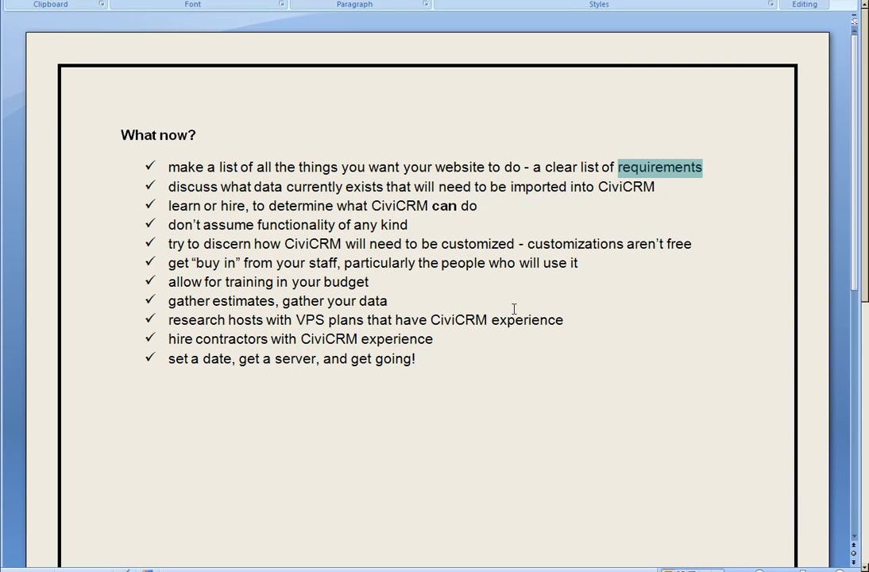
pyautogui.moveTo(332, 292)
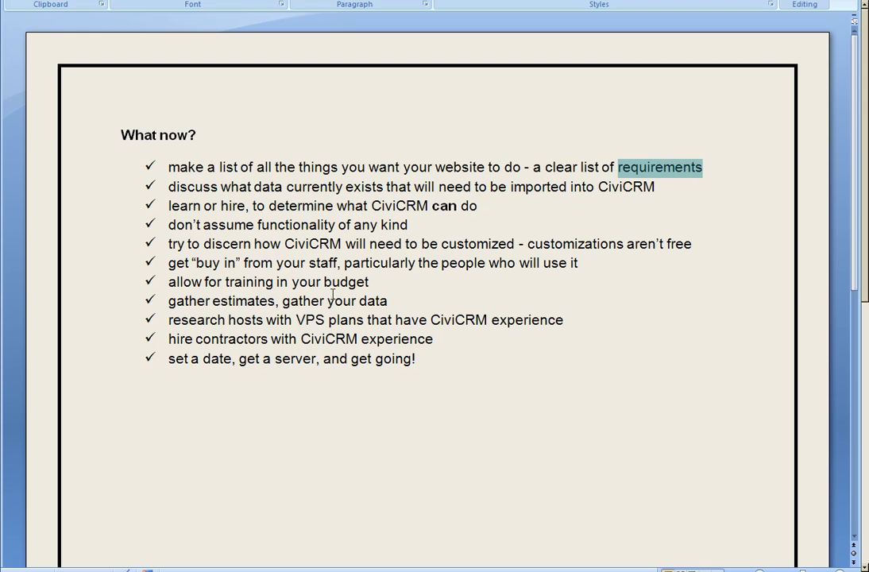
pyautogui.doubleClick(334, 302)
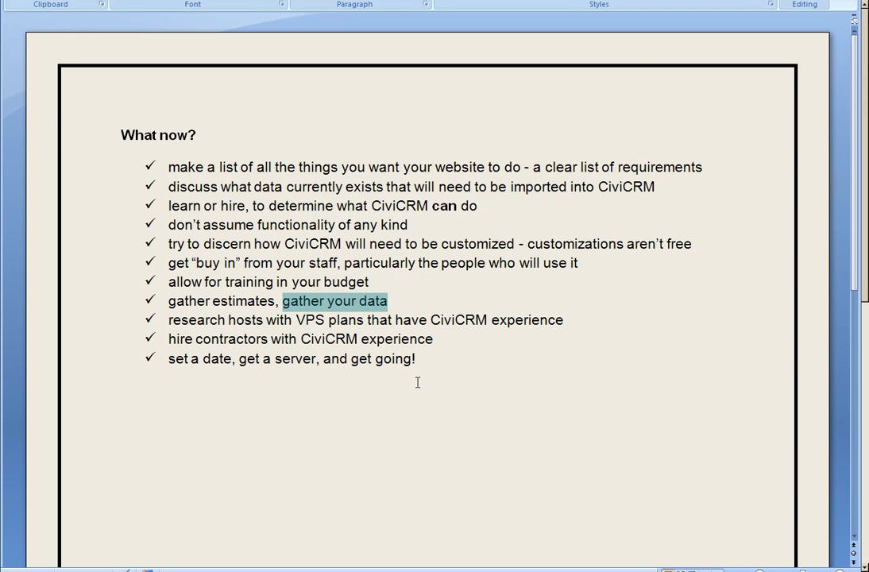
pyautogui.doubleClick(296, 359)
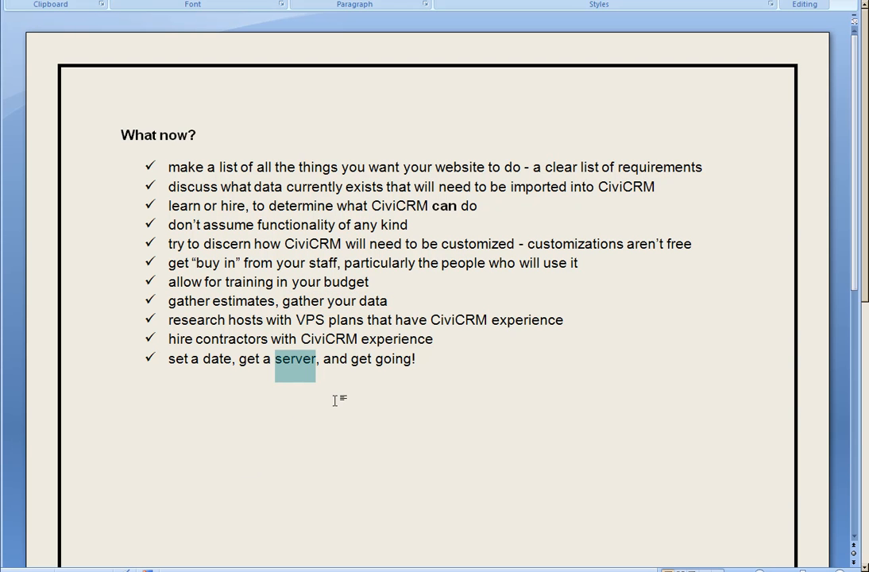
pyautogui.doubleClick(392, 359)
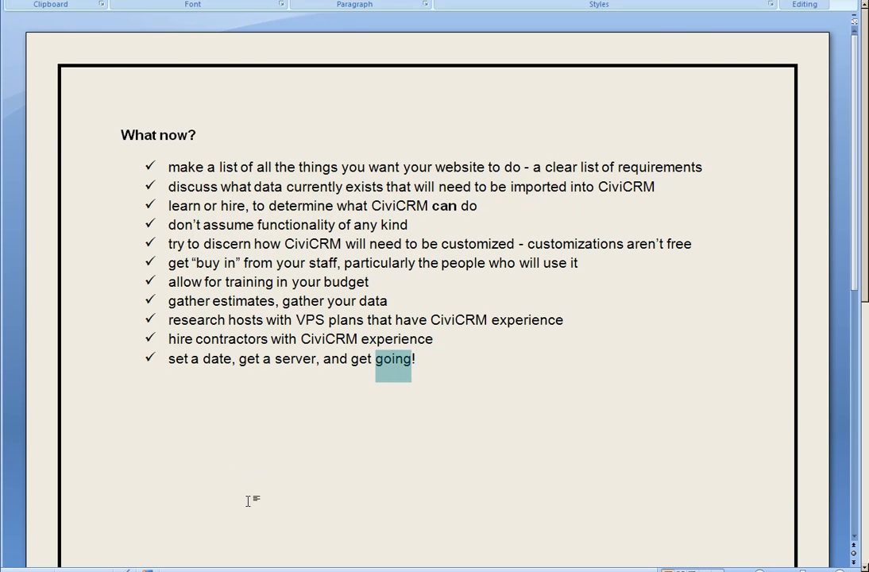